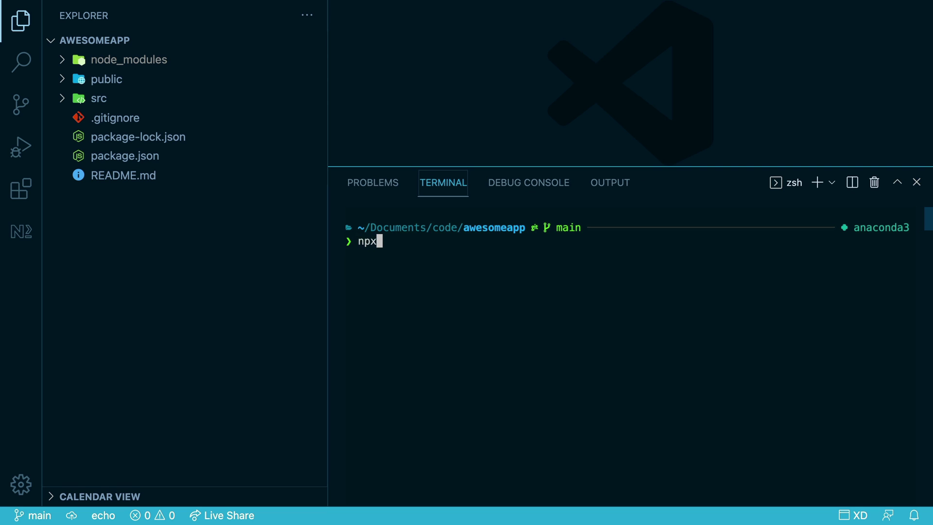
Convert the Create React App with npx cra-to-nx and reveal apps/awesomeapp in the Explorer
type("cra-to-")
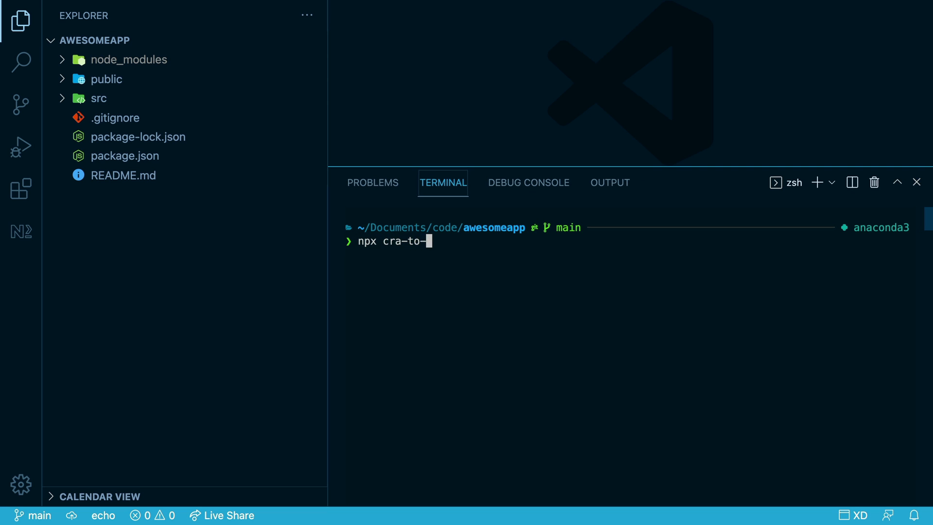
key("Return")
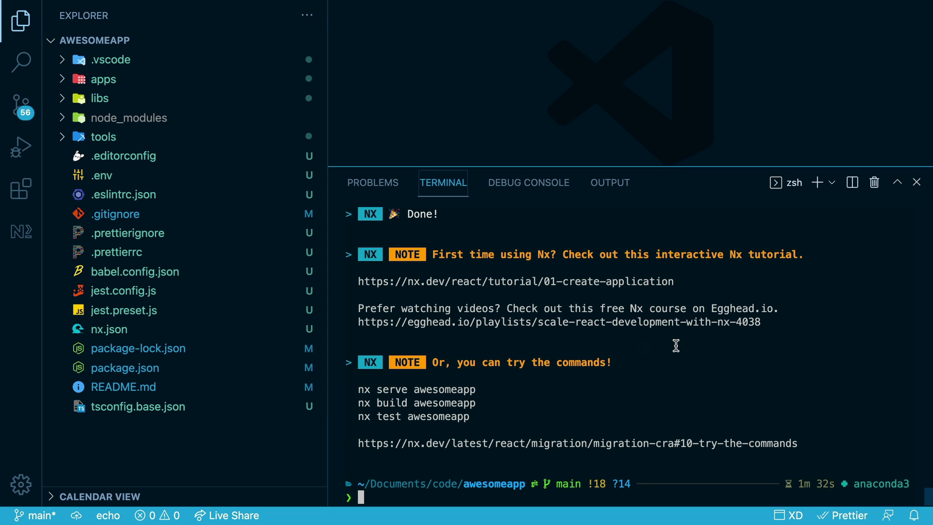
left_click(102, 78)
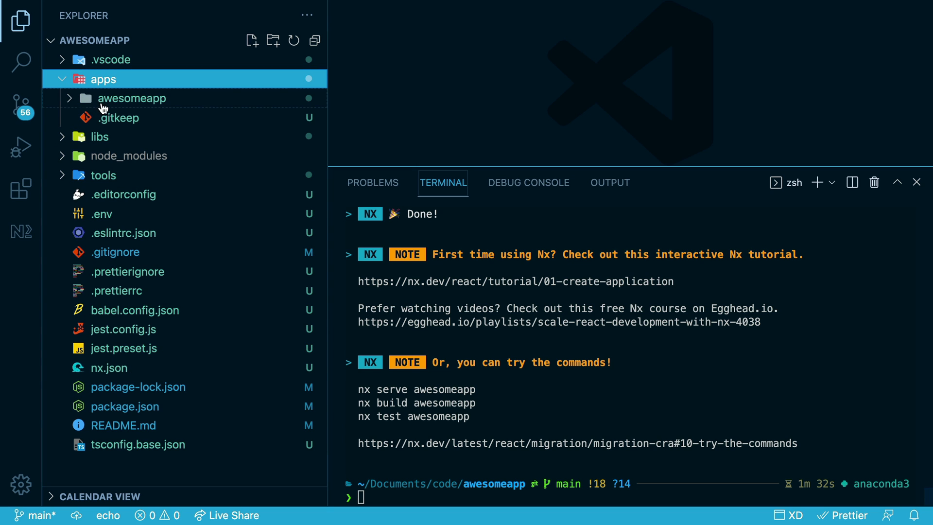
left_click(133, 98)
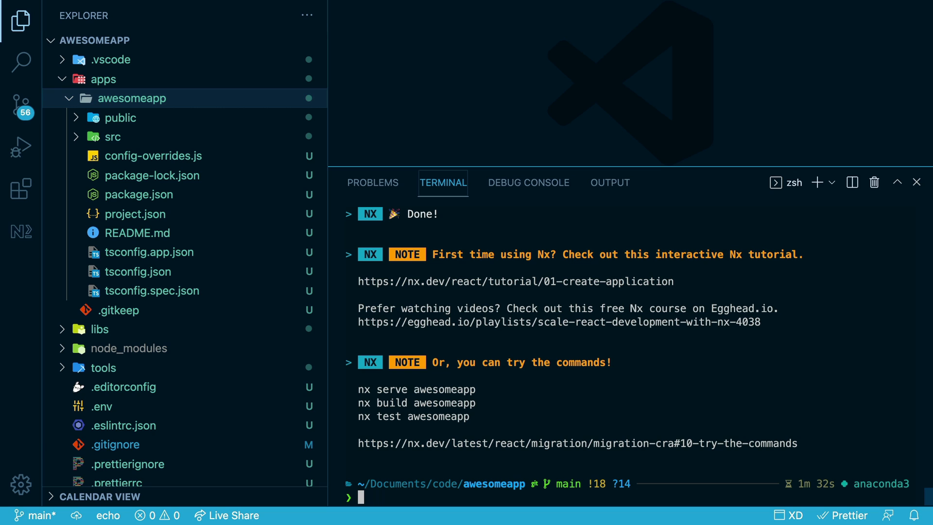
Generate a header library with nx g lib header and reveal its files
type("nx")
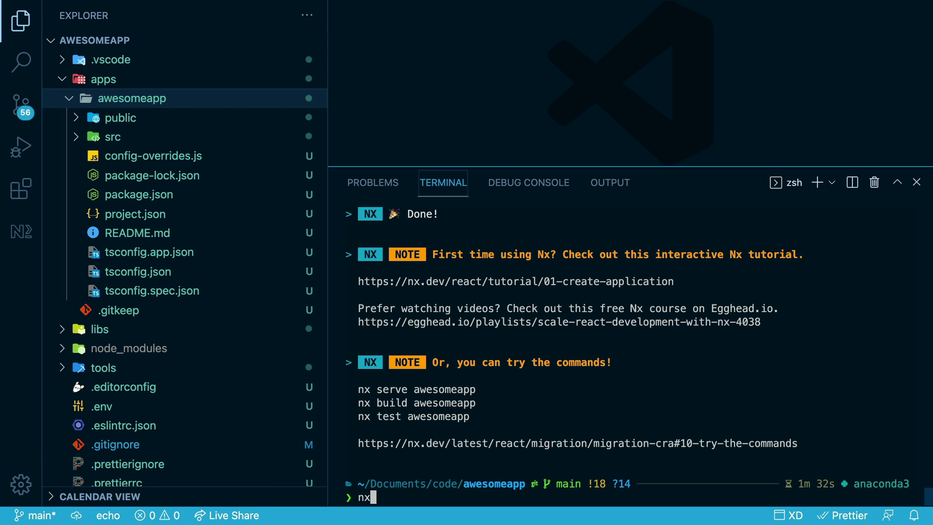
type("g lib")
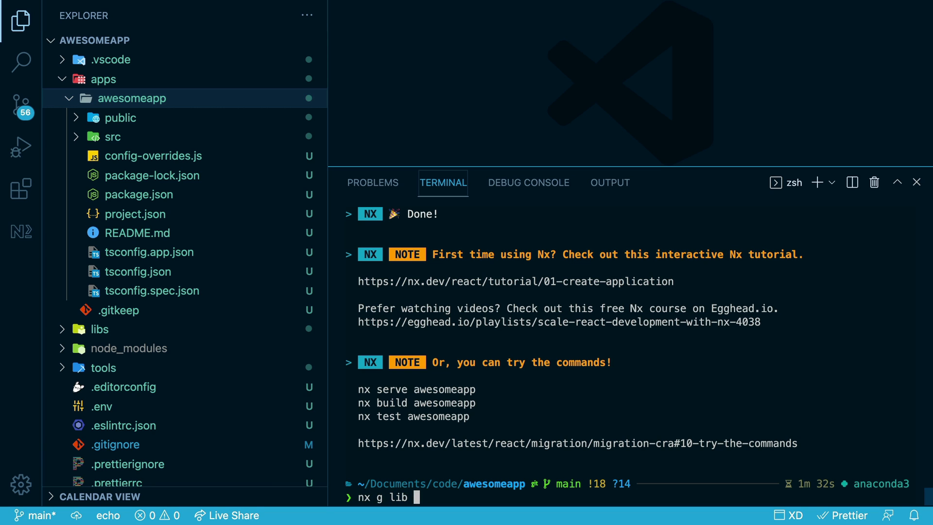
type("header")
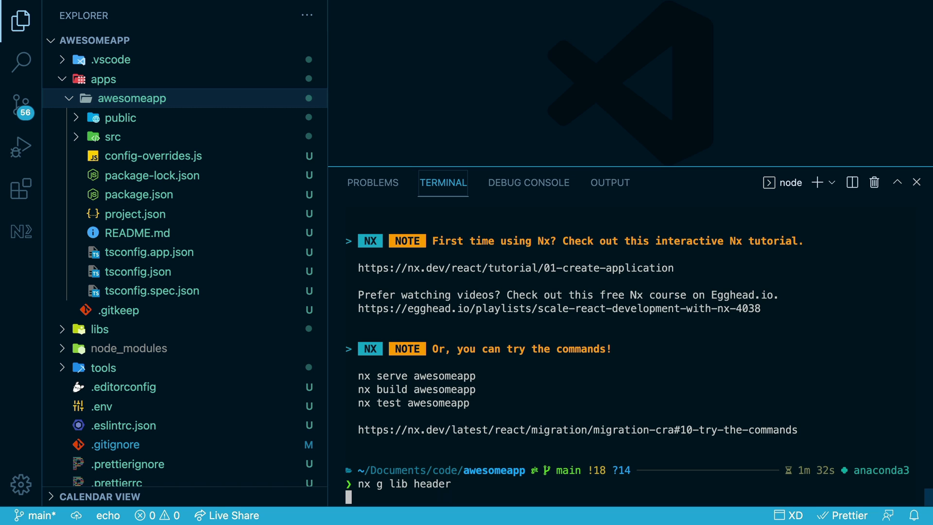
key("Return")
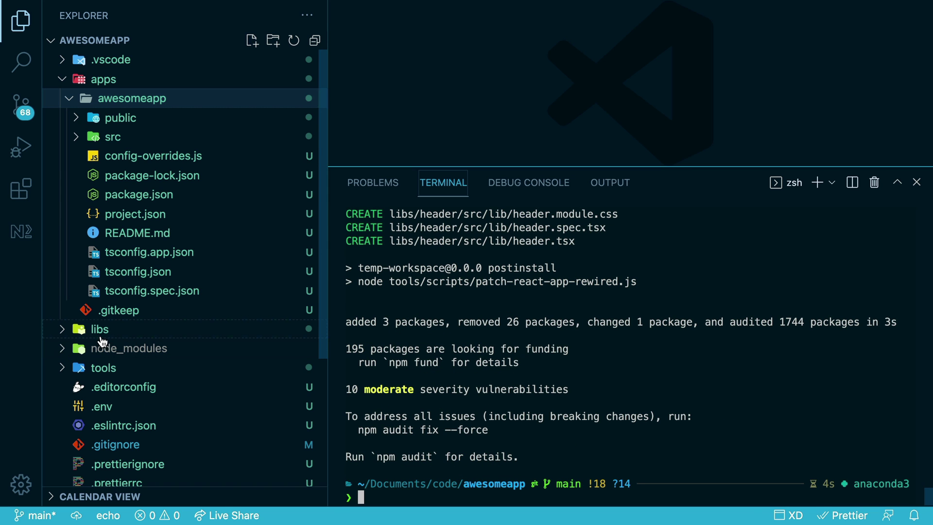
left_click(99, 328)
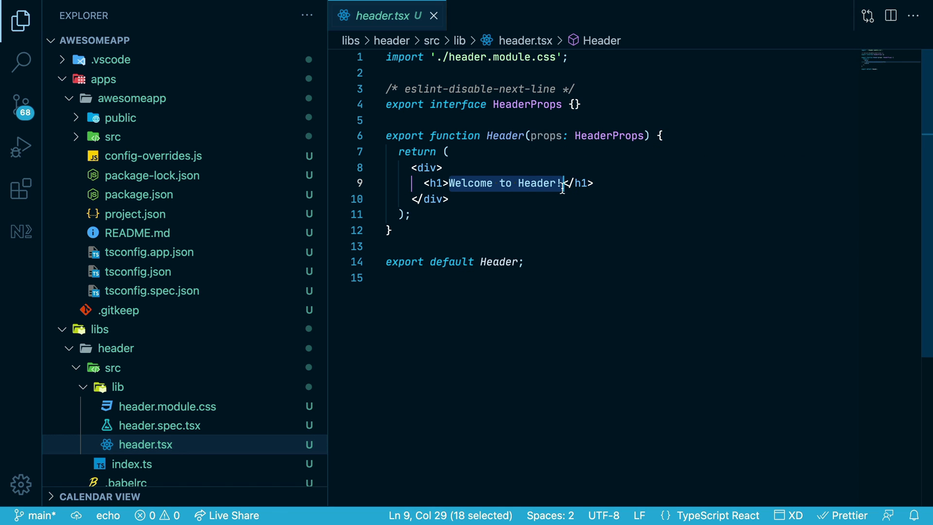
Change the Header component's h1 text to 'This is the header'
type("This is the </h1>")
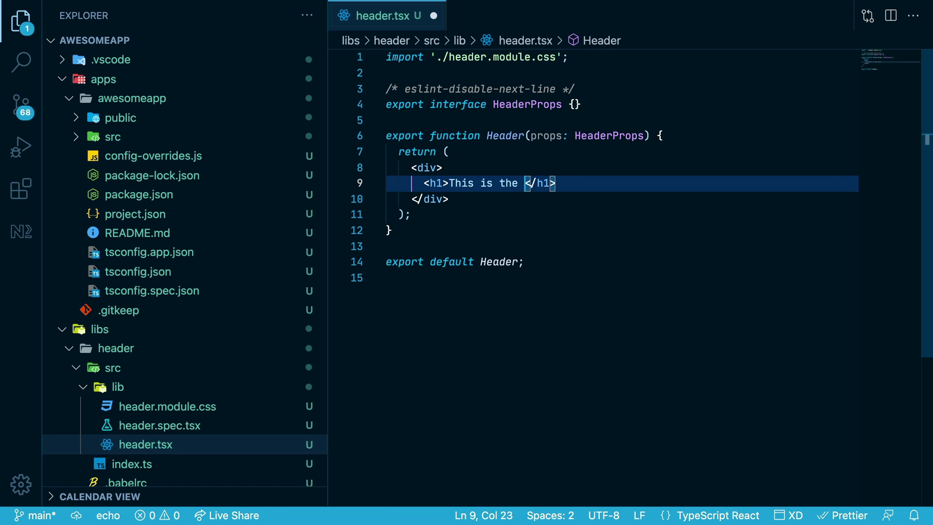
type("header")
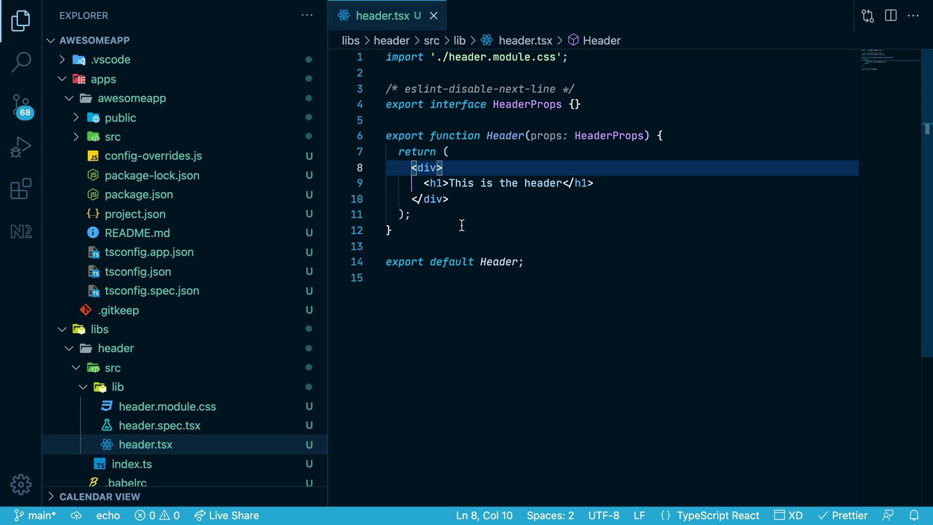
Open apps/awesomeapp/src/App.js to import and render the Header component
left_click(113, 136)
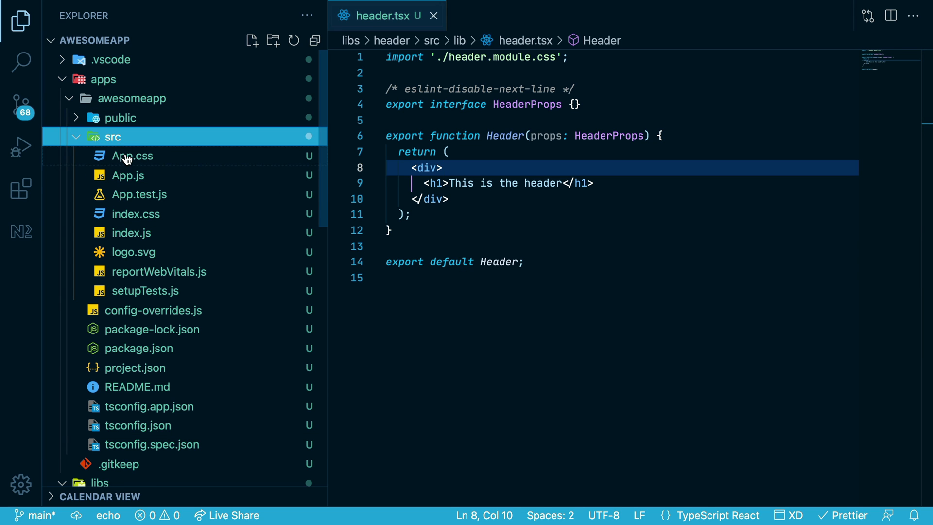
left_click(128, 175)
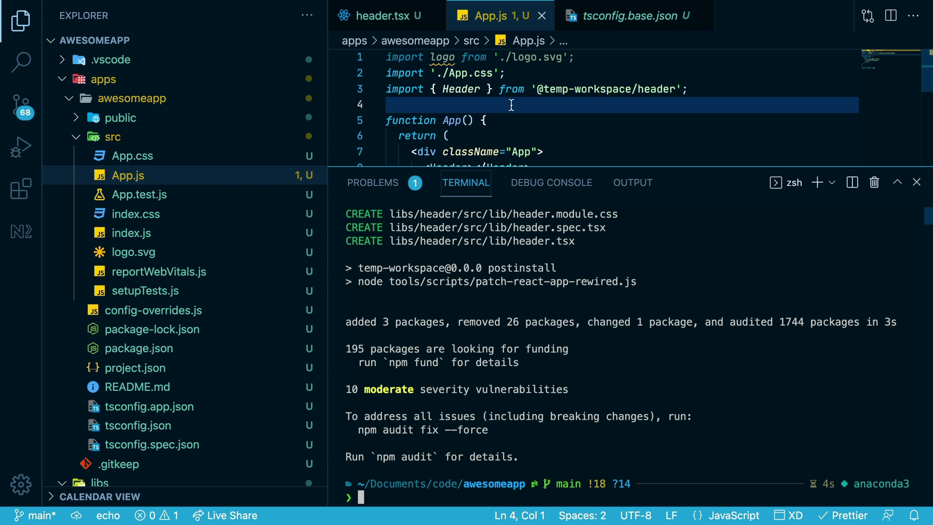
Run the app's tests with nx test awesomeapp
type("nx t")
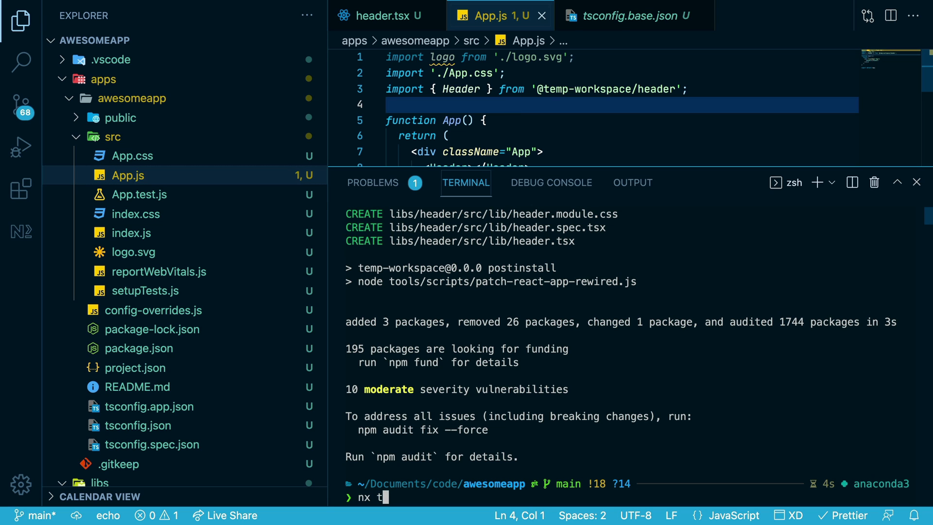
type("est awes")
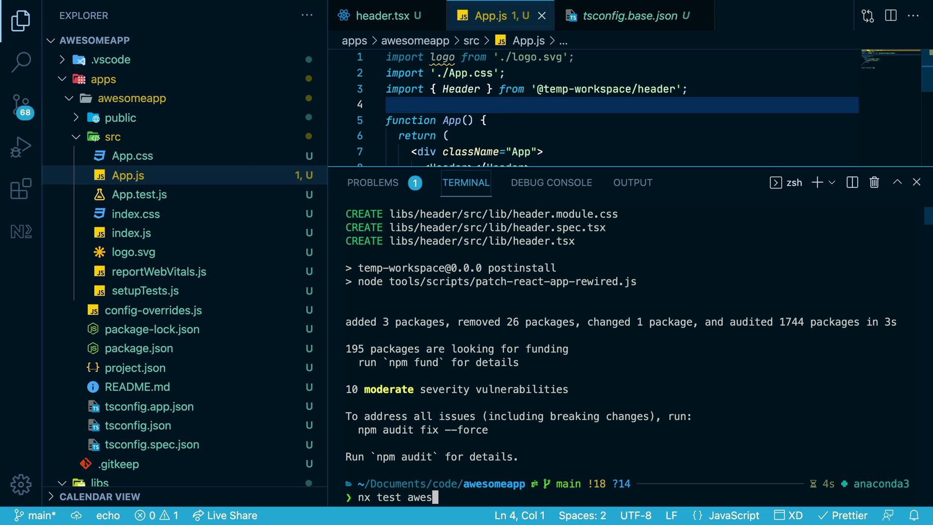
key("Return")
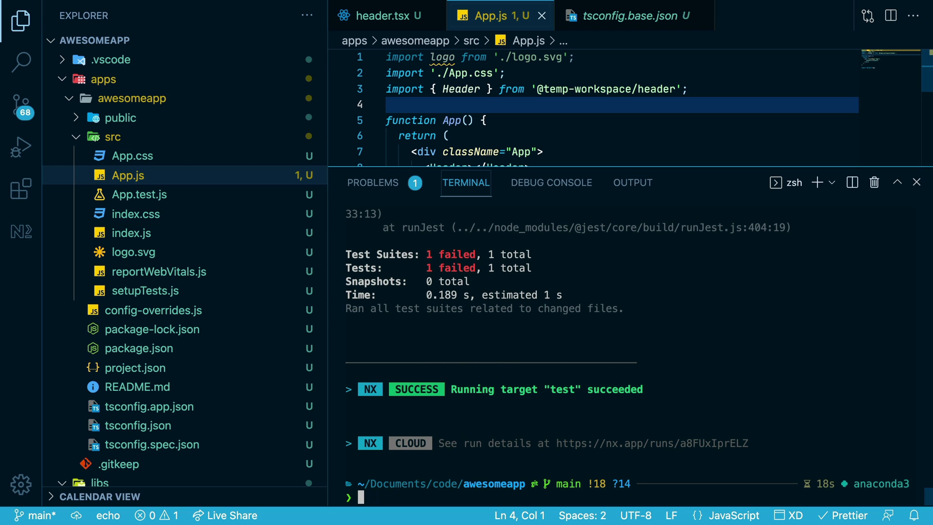
Build awesomeapp with nx build, then rebuild to see the cached result
type("nx build awe")
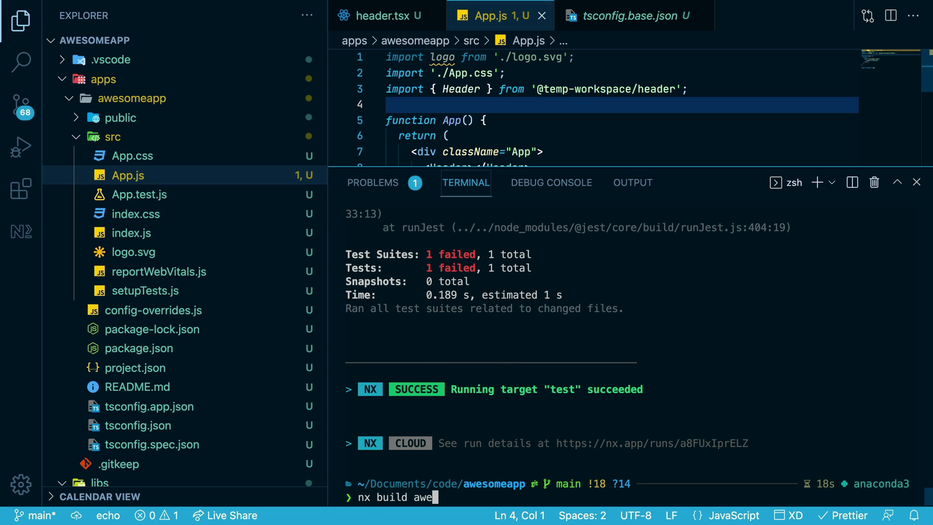
key("Return")
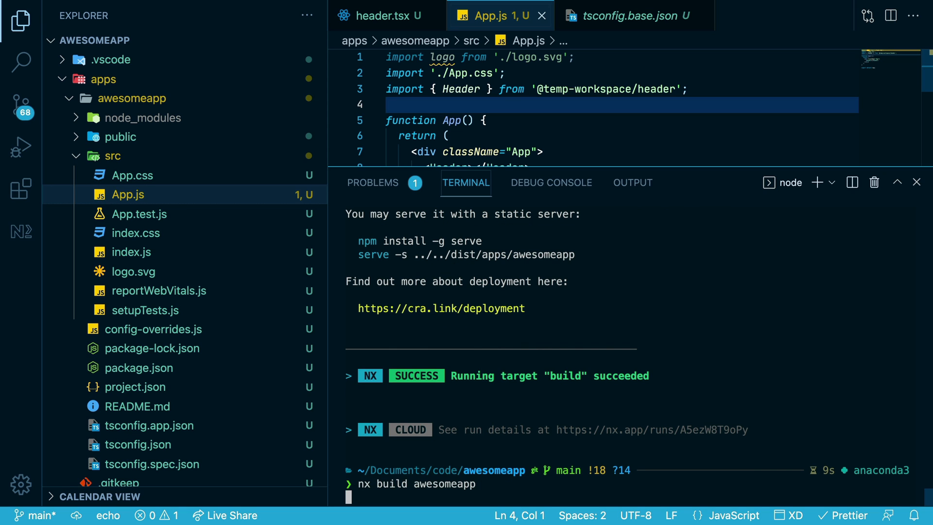
key("Return")
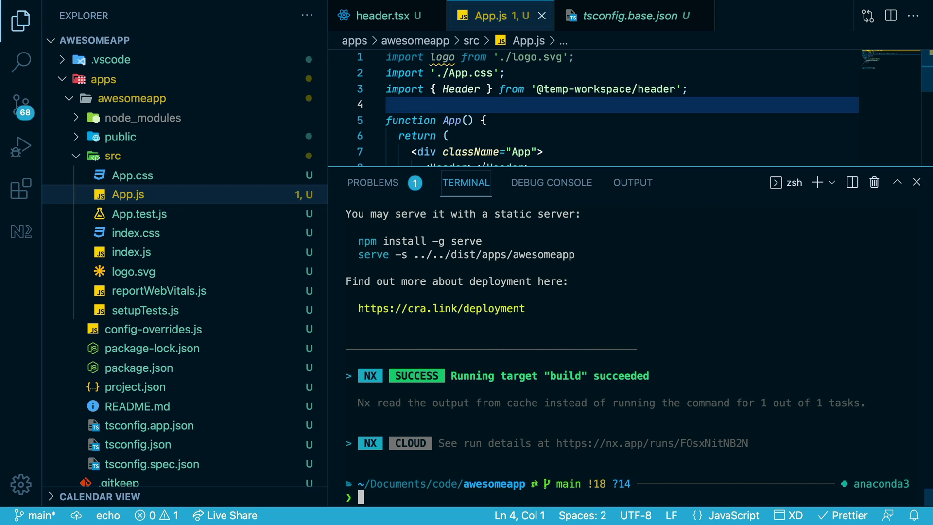
type("nx")
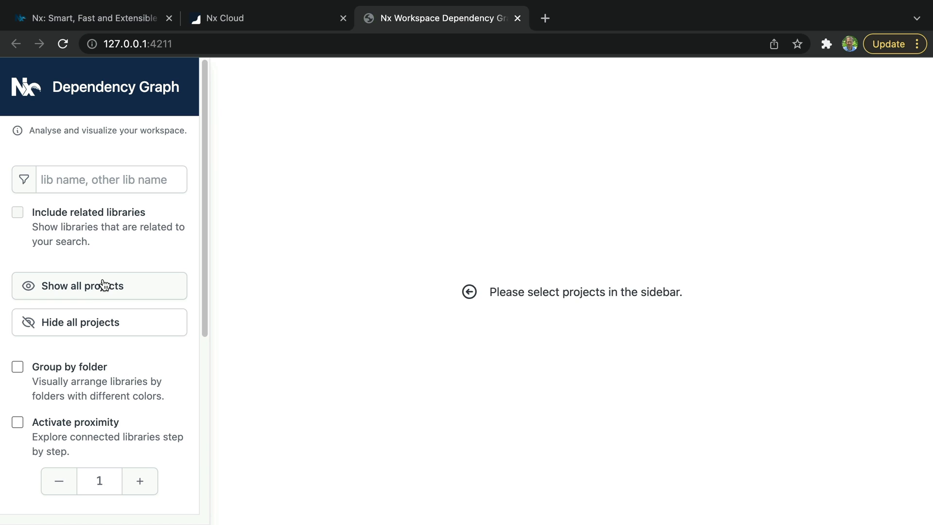
Show all projects in the Nx Dependency Graph at 127.0.0.1:4211
left_click(99, 286)
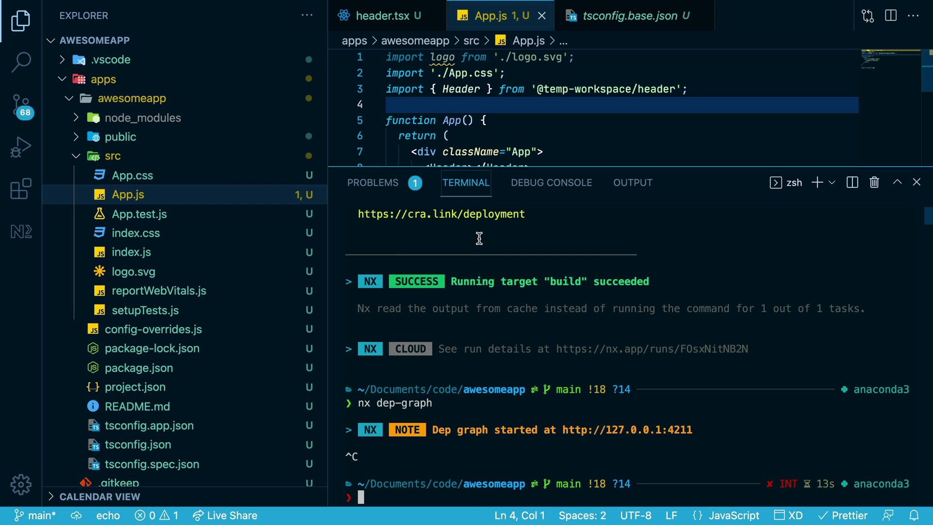
Begin entering nx migrate latest in the terminal without running it
type("nx")
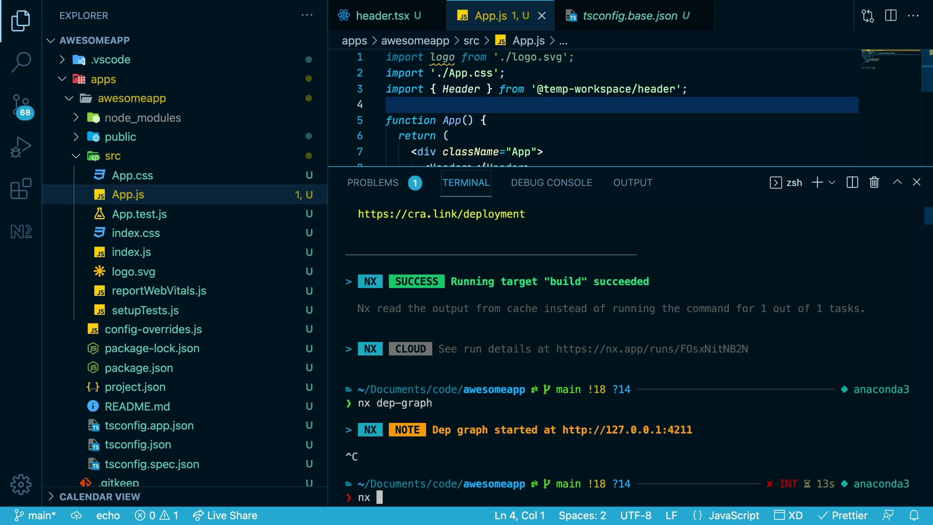
type("migrate late")
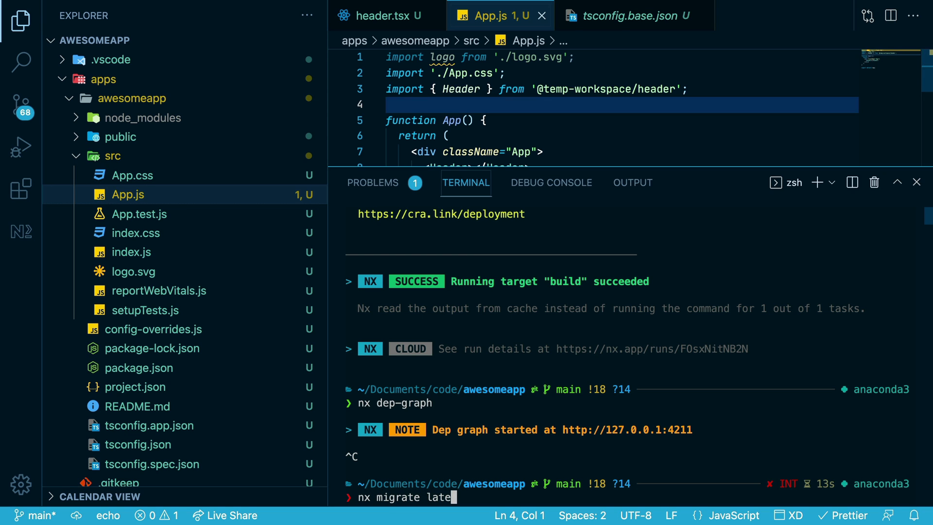